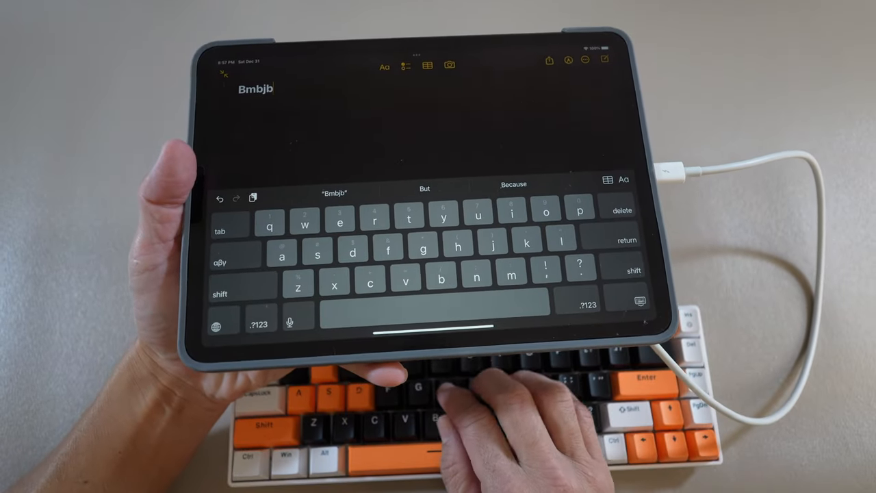
{"action": "type", "text": "jhfhf"}
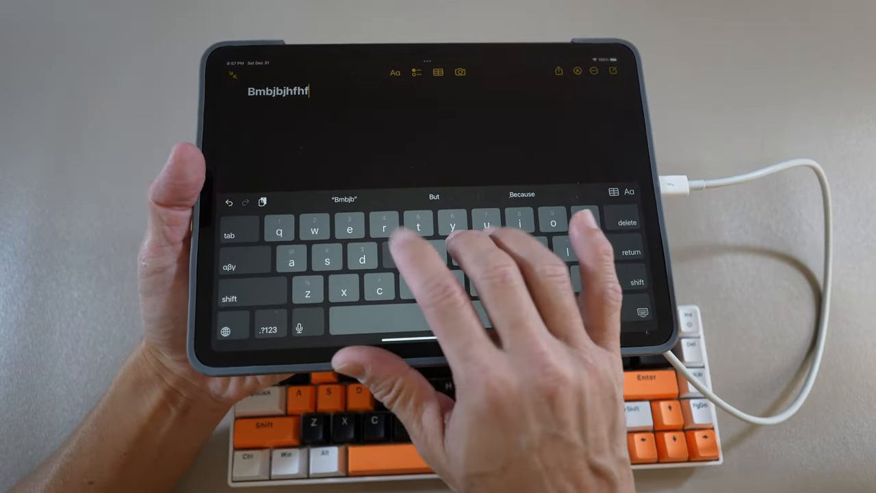
{"action": "type", "text": "hjf"}
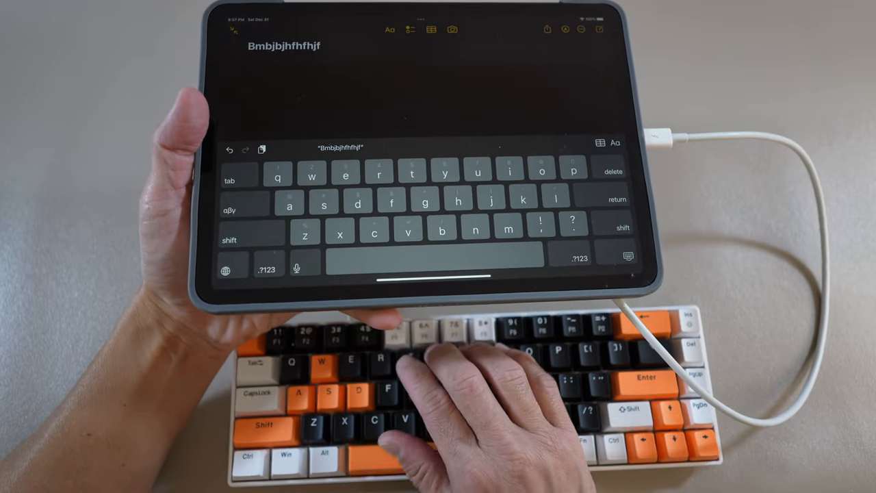